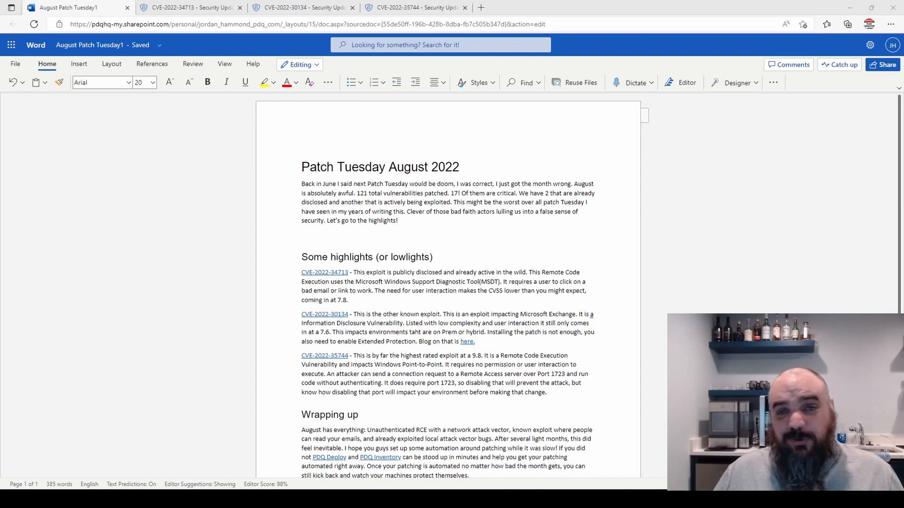
pyautogui.scroll(-3)
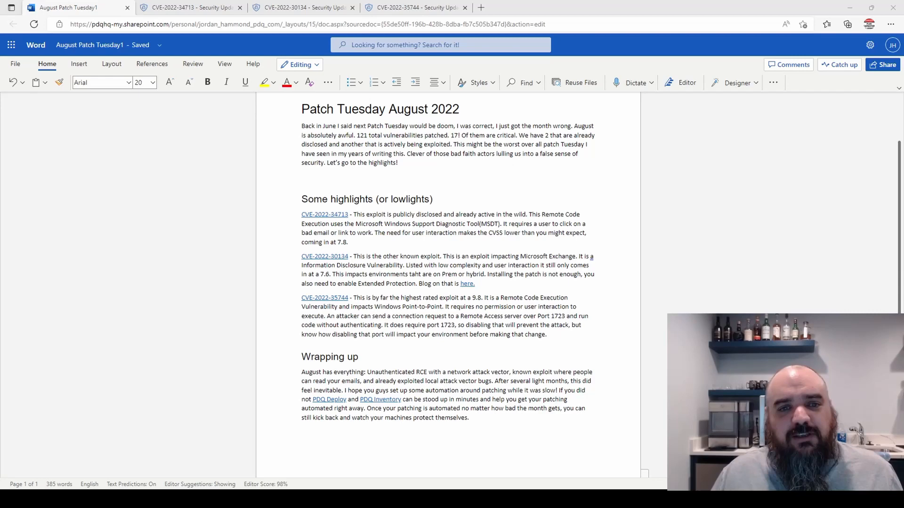
pyautogui.scroll(-3)
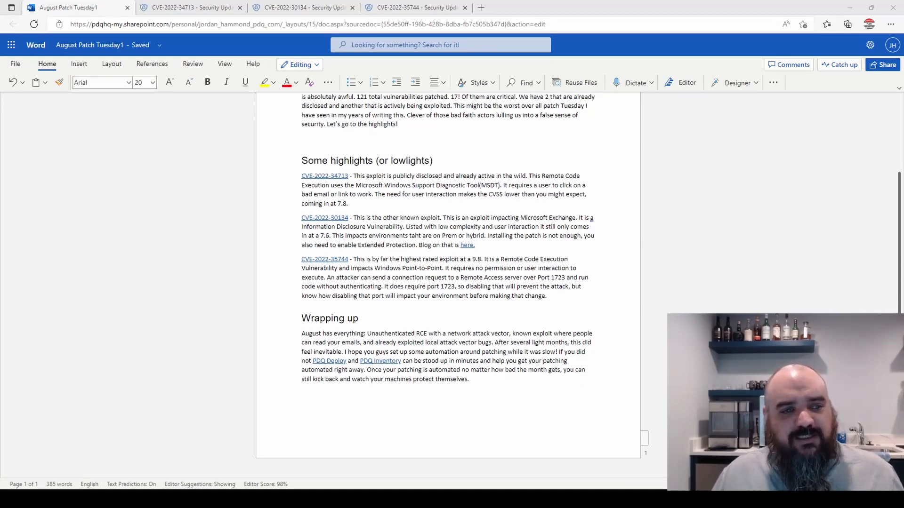